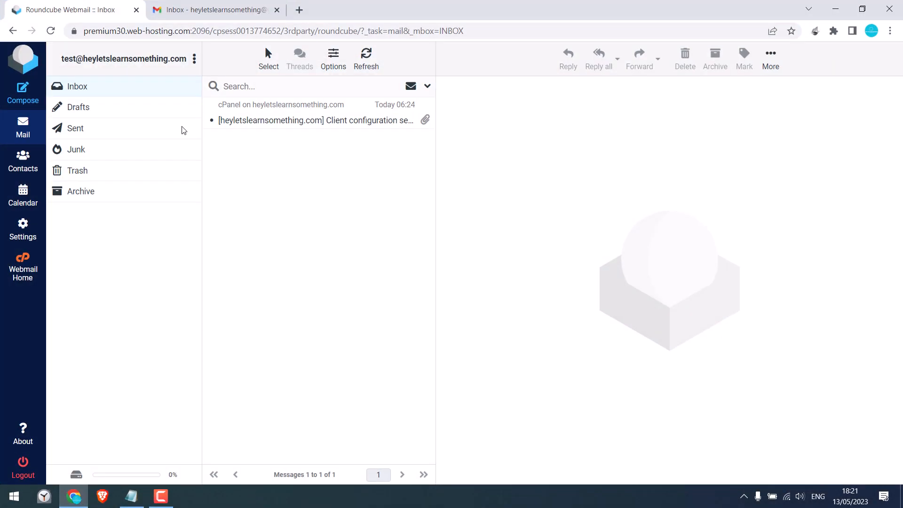
Open the cPanel 'Client configuration settings' email in Roundcube to view the SSL/TLS server details
left_click(299, 105)
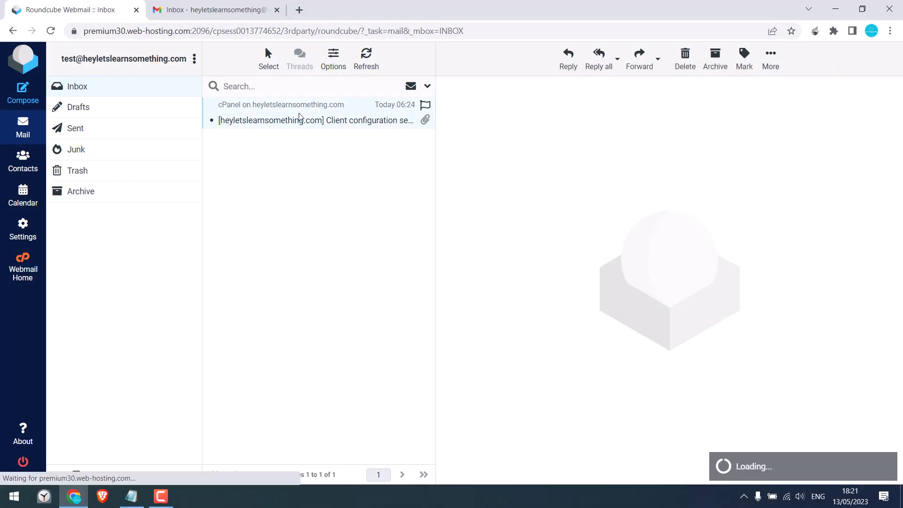
left_click(315, 120)
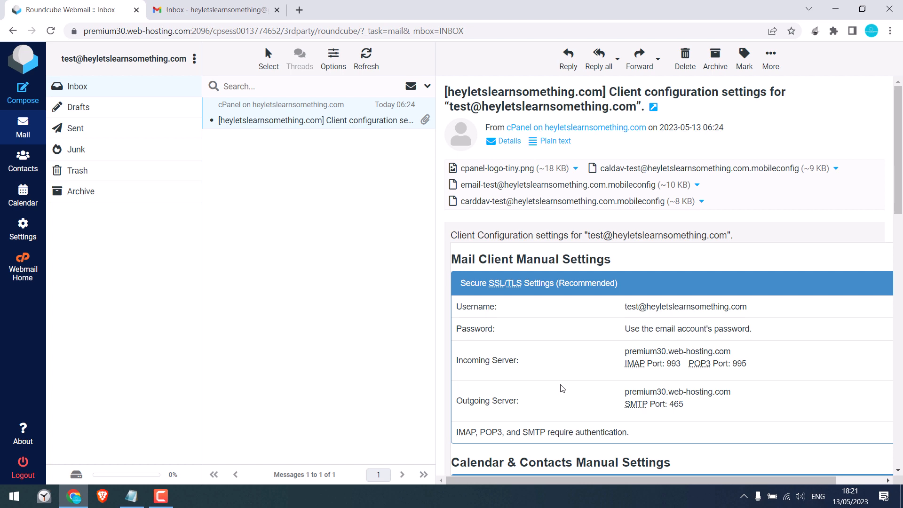
Launch Outlook and add the test address as an IMAP account, accepting the certificate warning
left_click(14, 496)
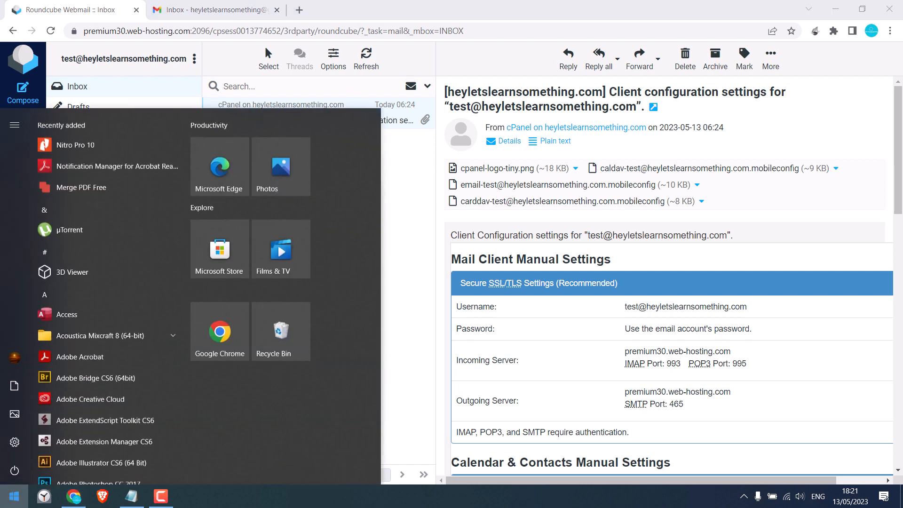
left_click(189, 496)
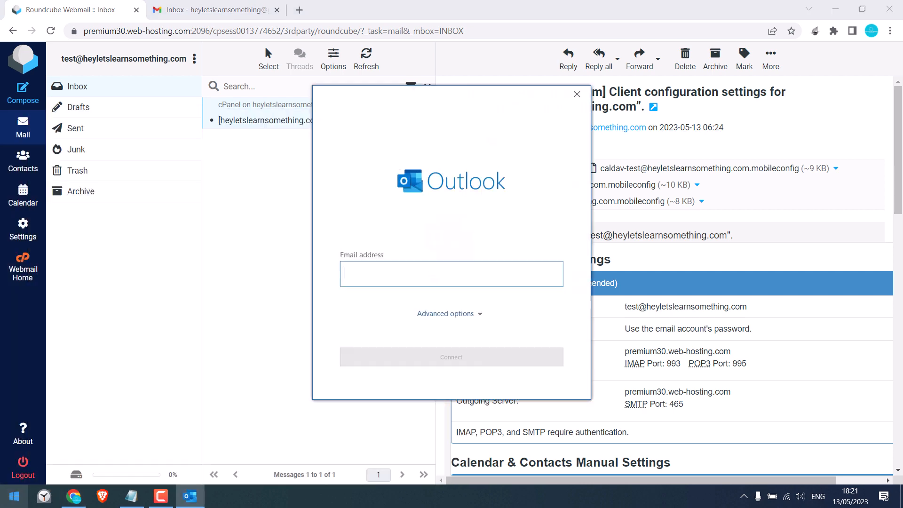
mouse_move(187, 68)
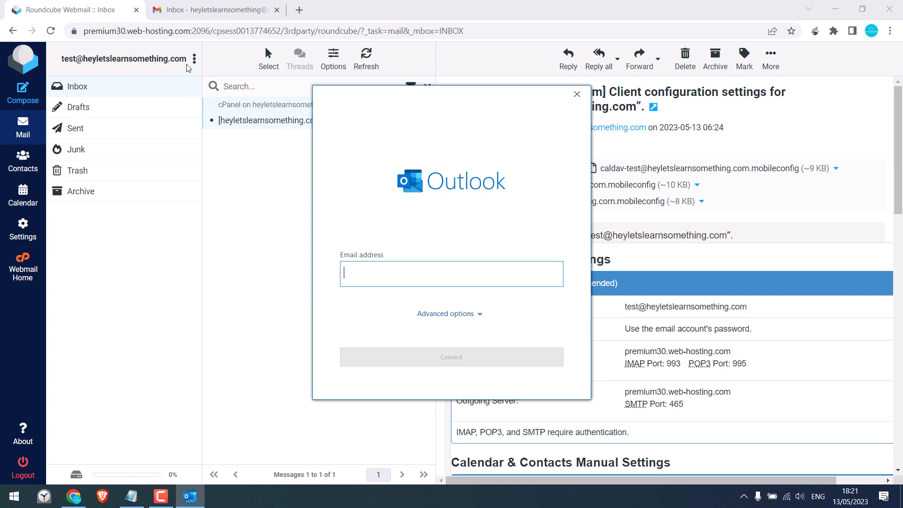
left_click(577, 94)
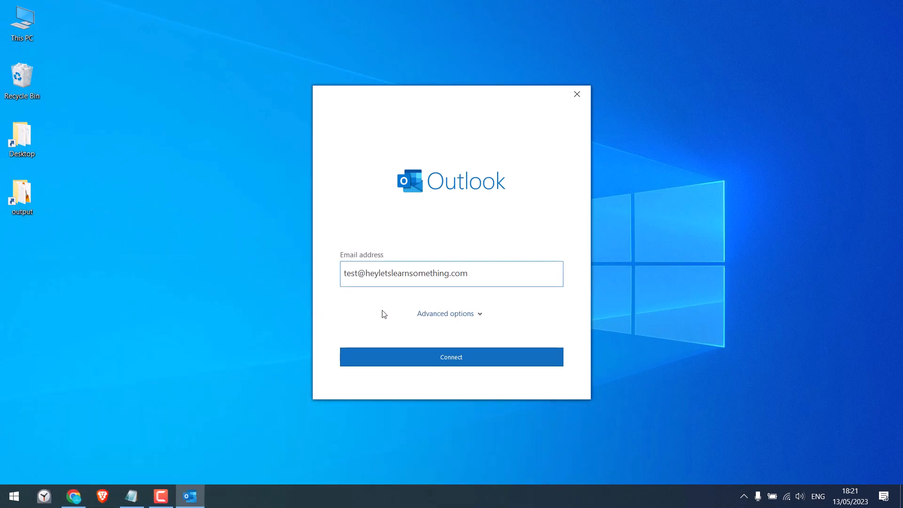
left_click(450, 314)
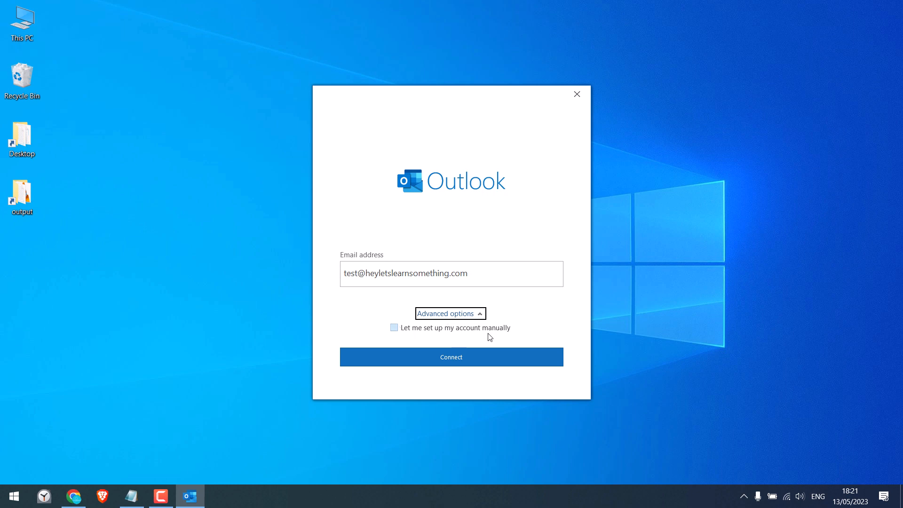
mouse_move(401, 292)
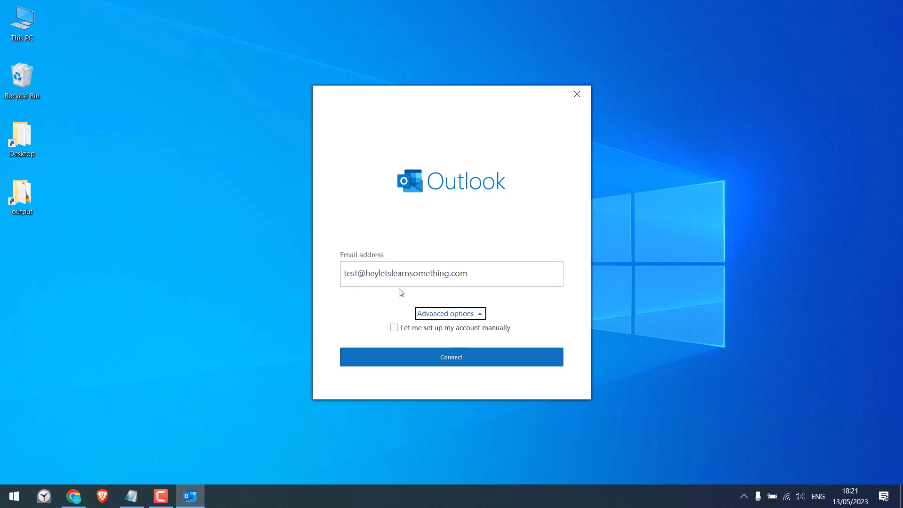
left_click(451, 357)
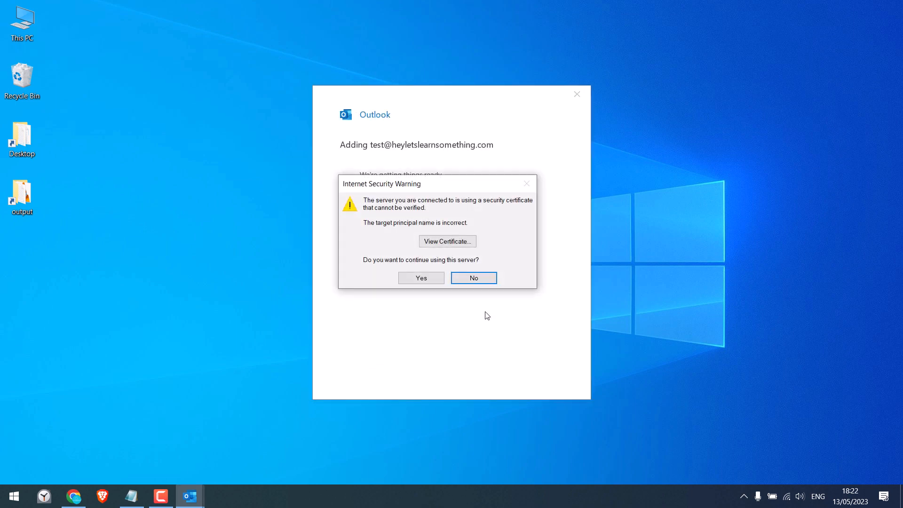
left_click(420, 278)
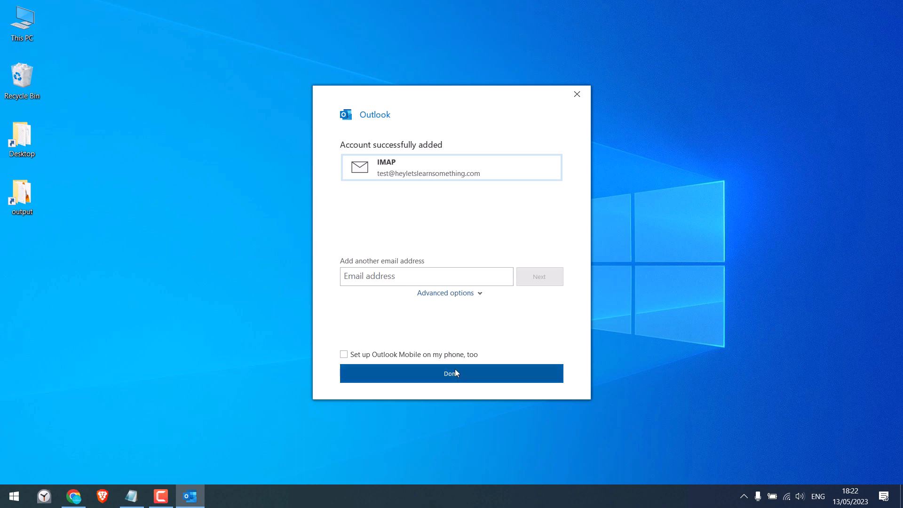
Finish setup and sync the new mailbox, then dismiss the Send/Receive progress window
left_click(452, 373)
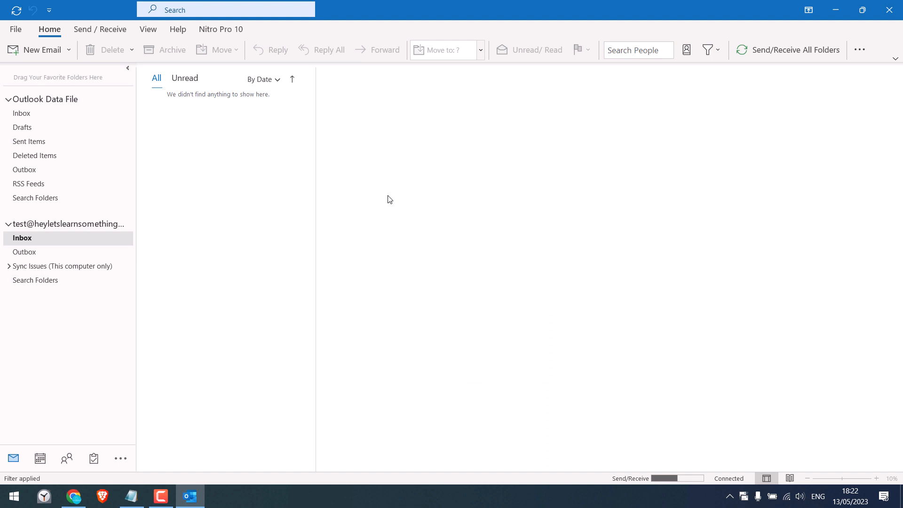
left_click(795, 50)
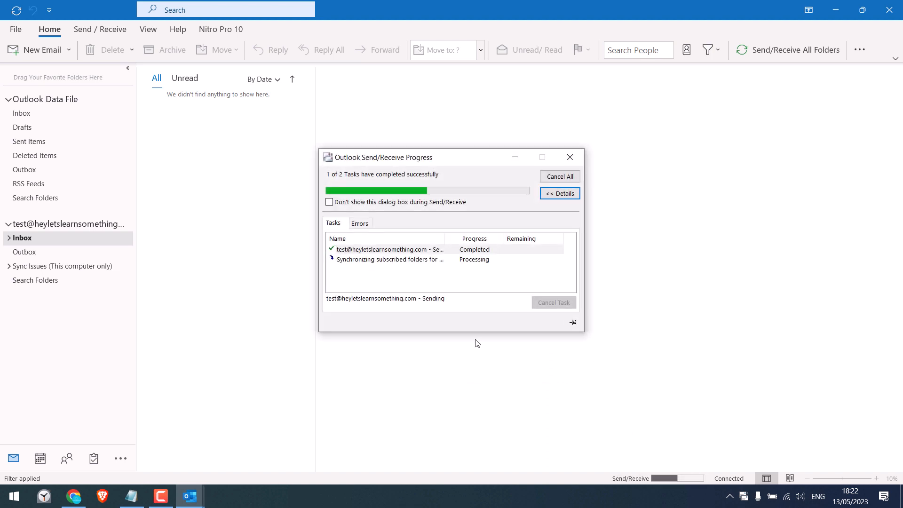
mouse_move(427, 254)
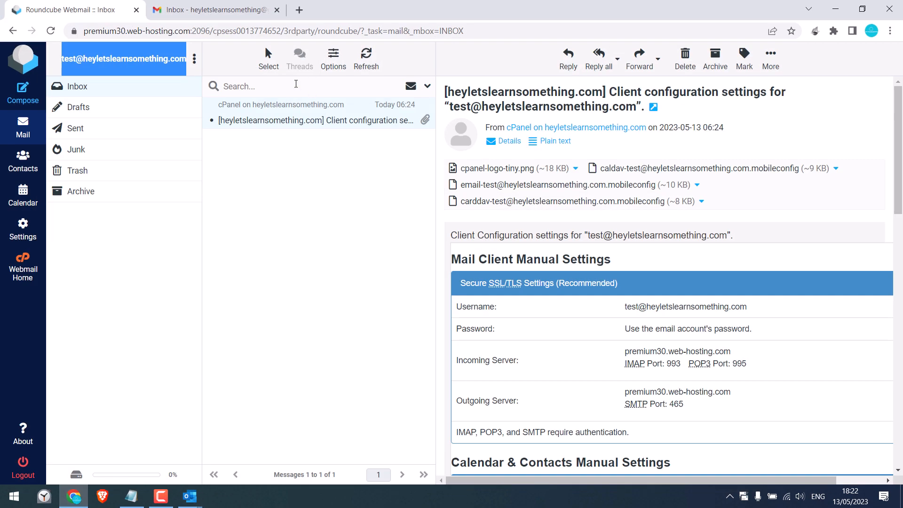
left_click(190, 496)
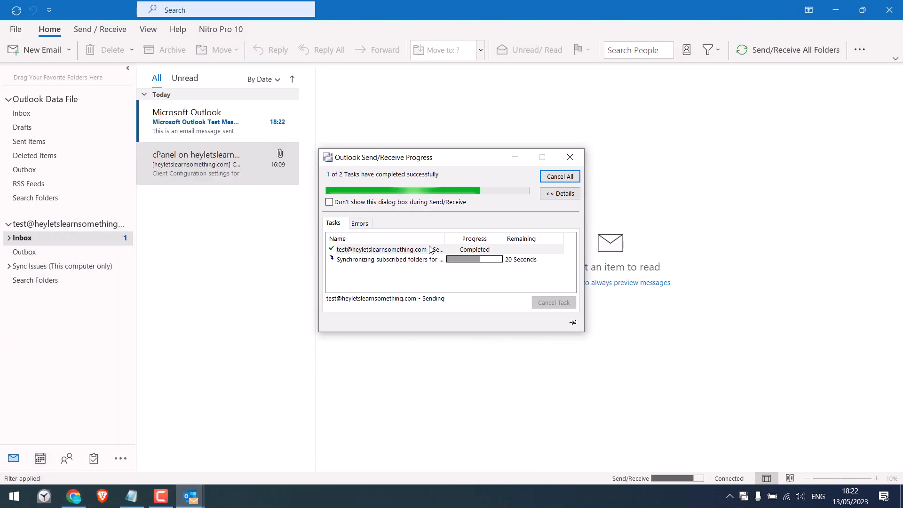
left_click(570, 157)
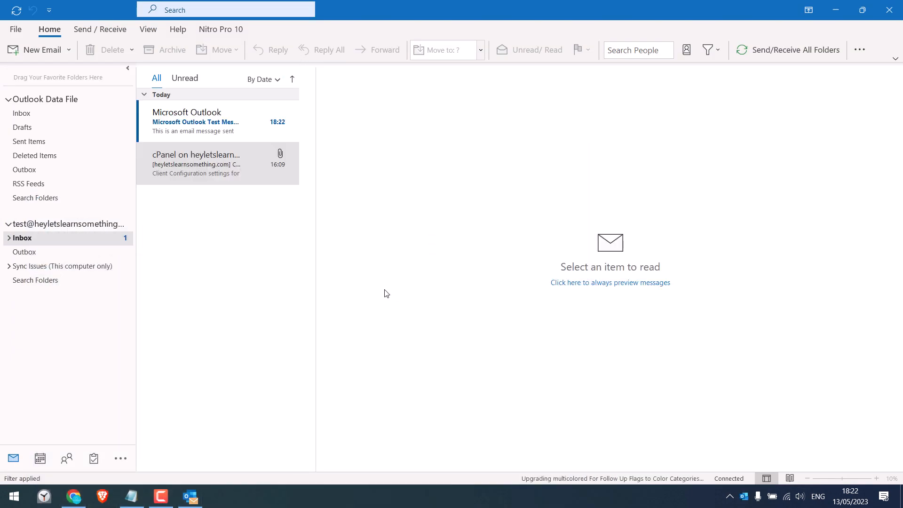
Read the Outlook Test Message, then open the cPanel configuration email showing ports 993/995 and 465
left_click(208, 121)
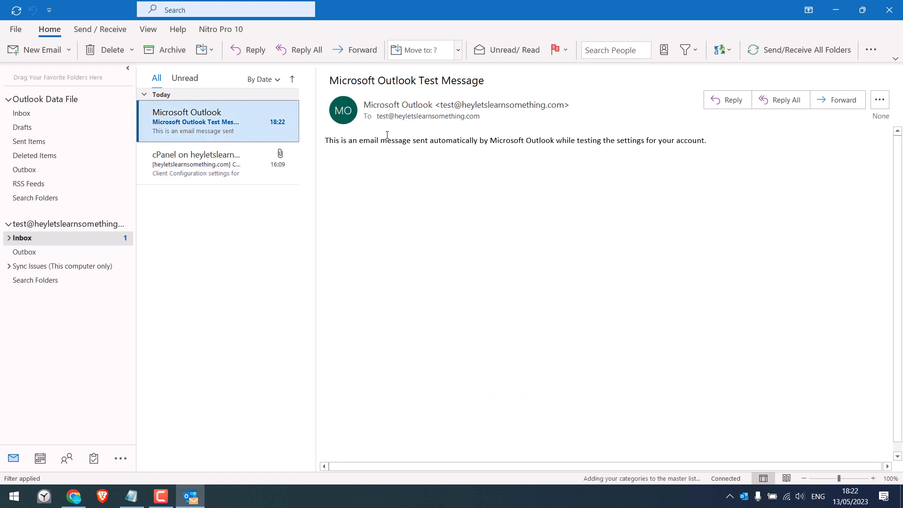
left_click(205, 164)
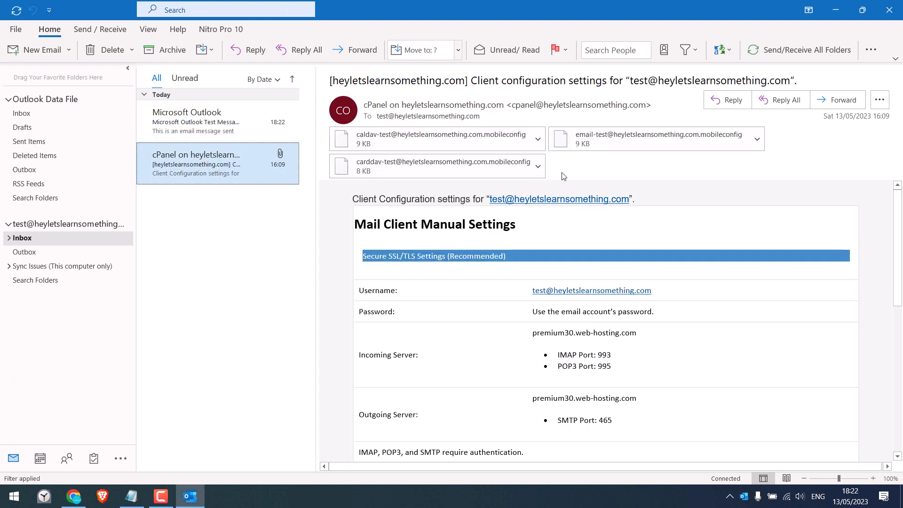
mouse_move(461, 286)
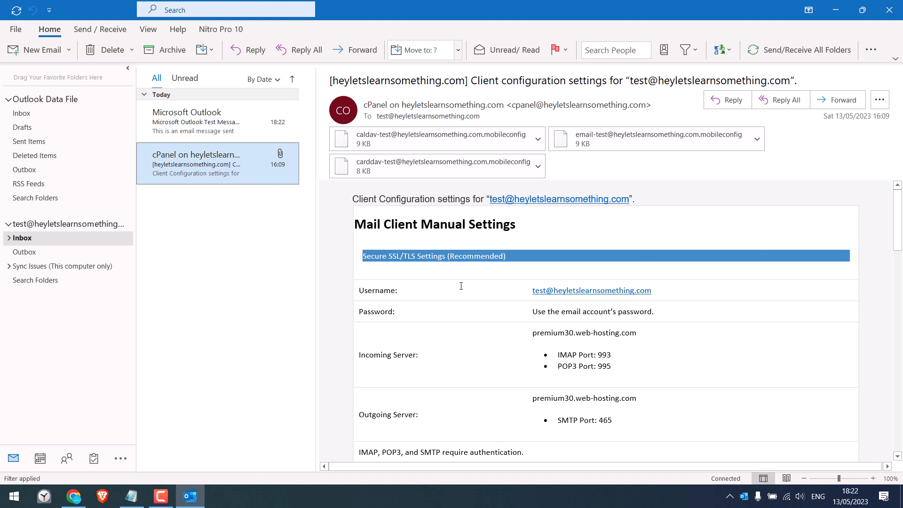
mouse_move(424, 371)
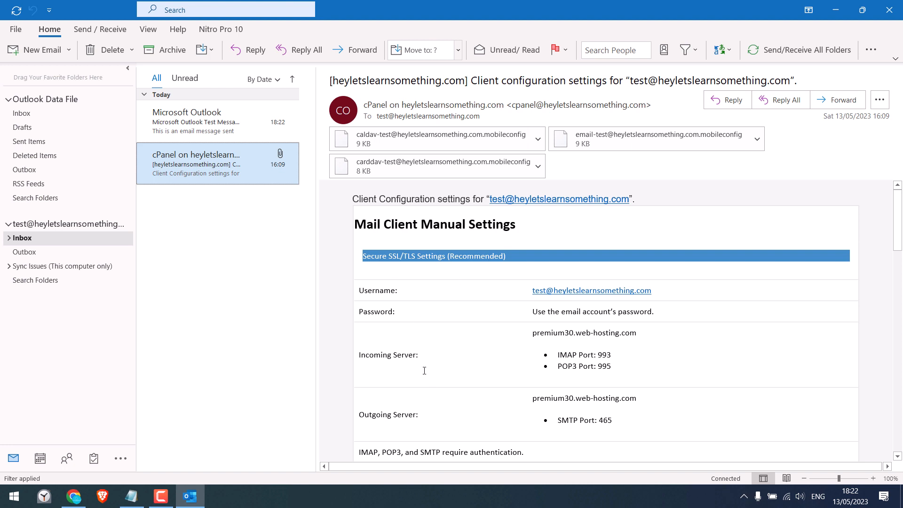
mouse_move(493, 366)
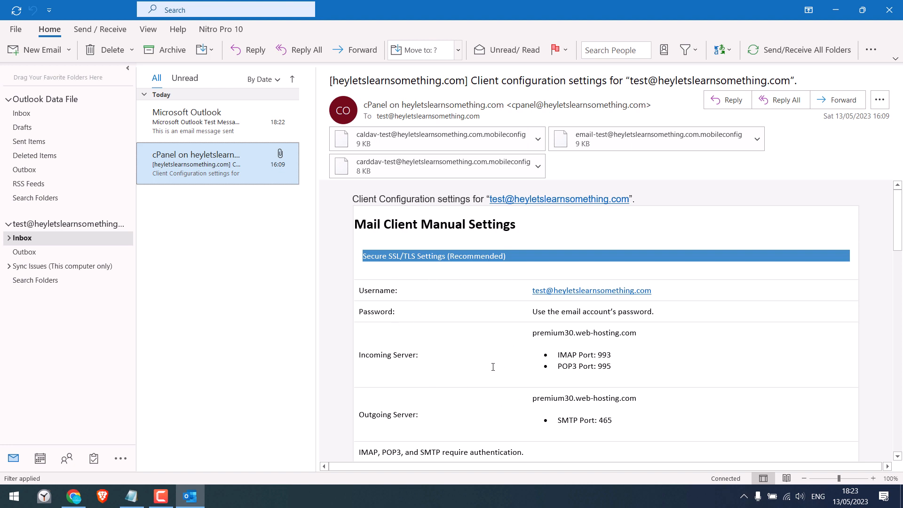
mouse_move(403, 360)
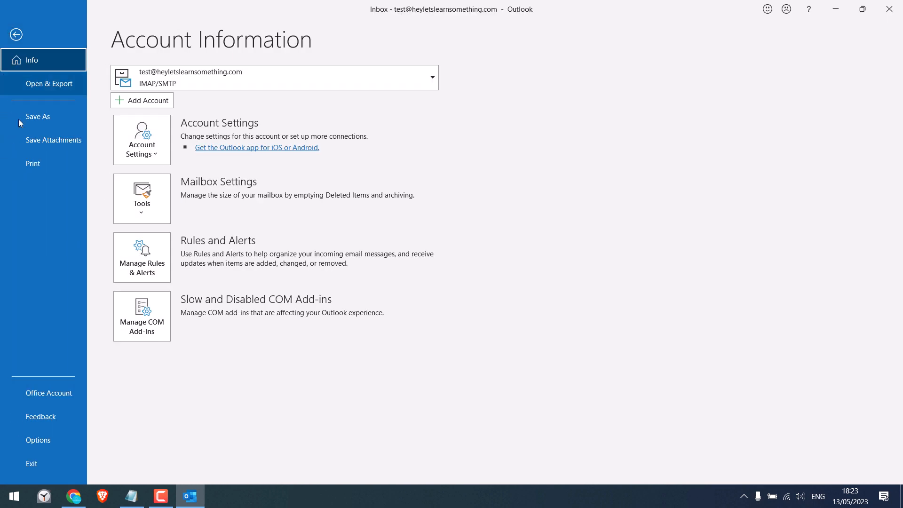
Change the account's incoming IMAP server to premium30.web-hosting.com
left_click(141, 139)
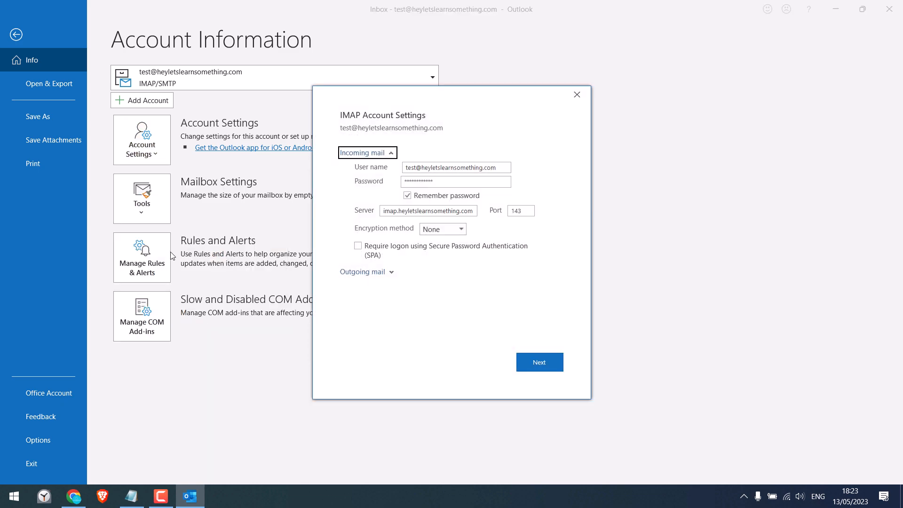
mouse_move(178, 403)
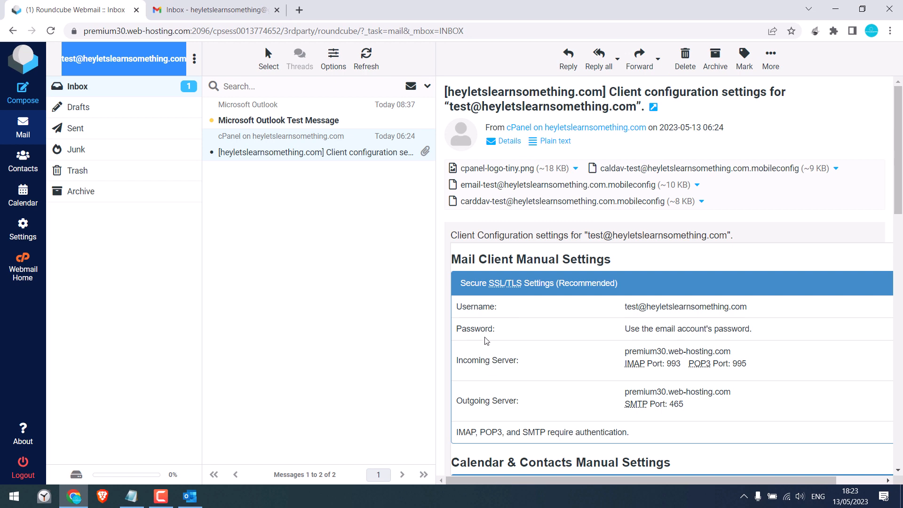
double_click(677, 351)
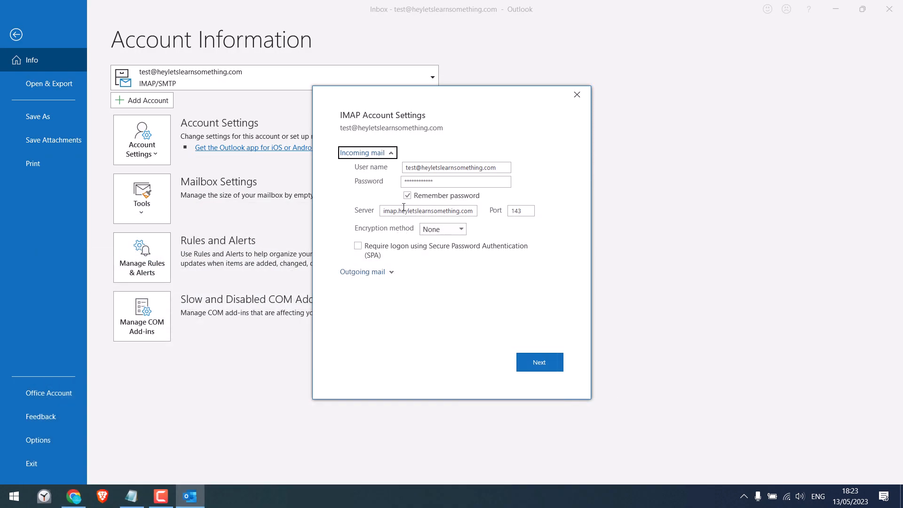
type("premium30.web-hosting.com")
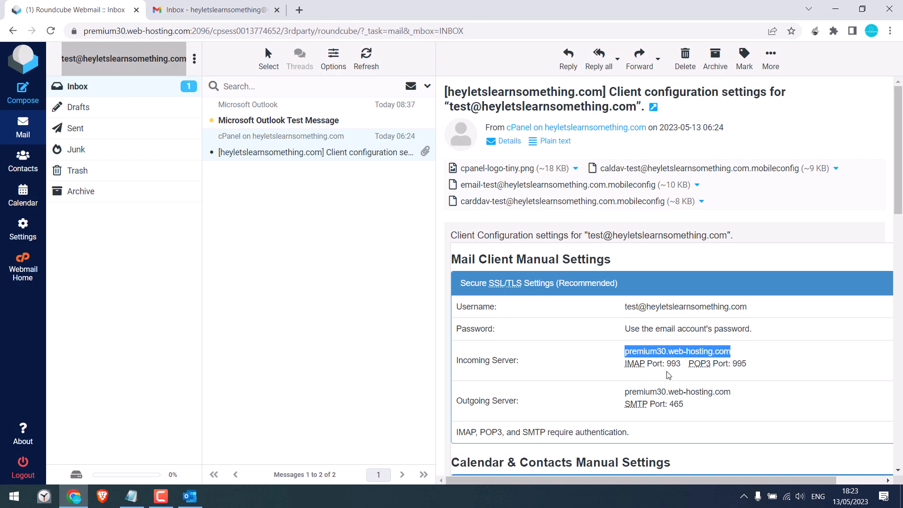
mouse_move(494, 287)
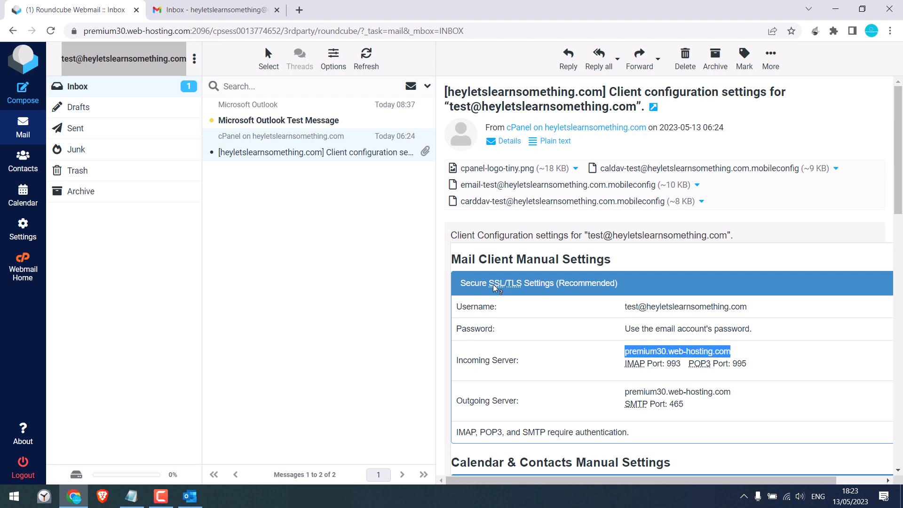
Set outgoing mail encryption to SSL/TLS and apply the updated server settings
left_click(190, 496)
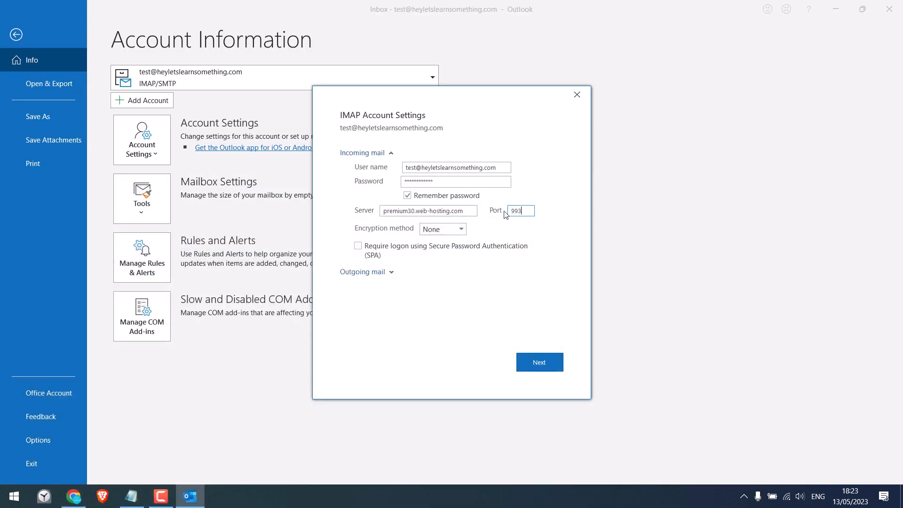
left_click(461, 229)
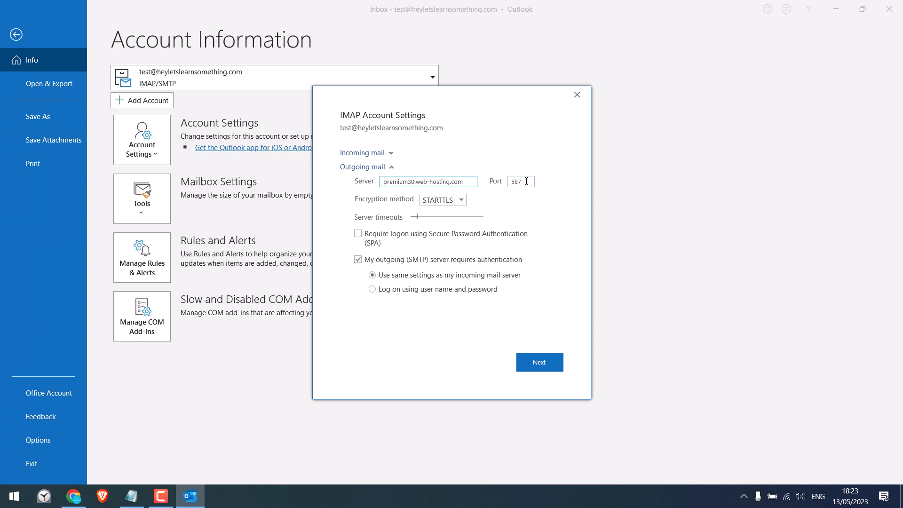
left_click(460, 200)
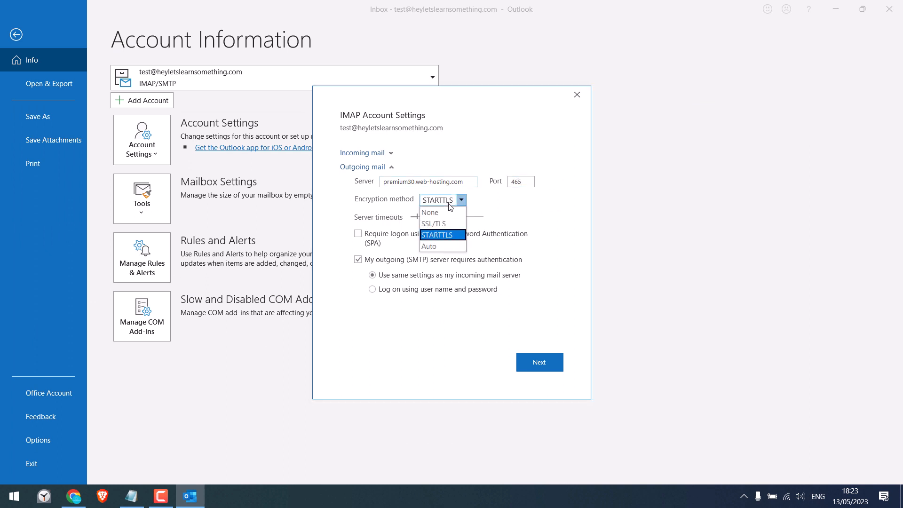
left_click(435, 224)
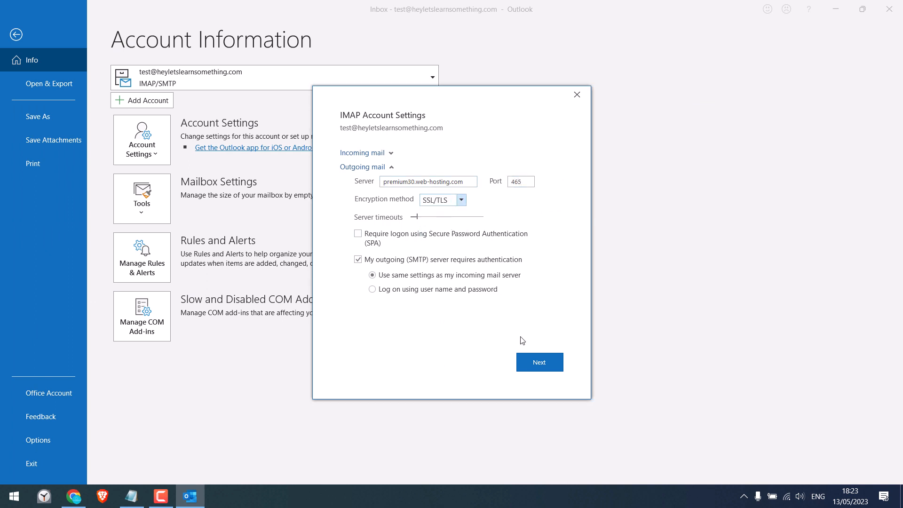
left_click(540, 362)
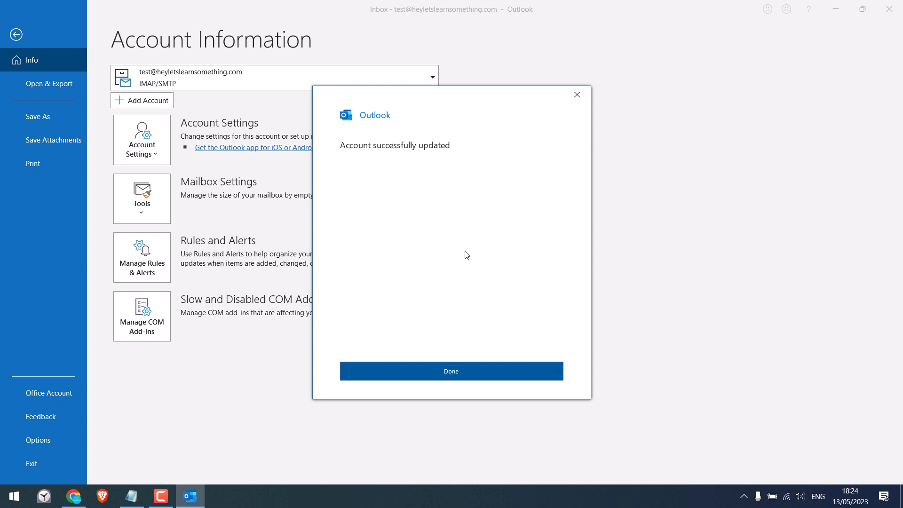
Set the account's display name to 'Hey Lets Learn Something' and save it
left_click(451, 371)
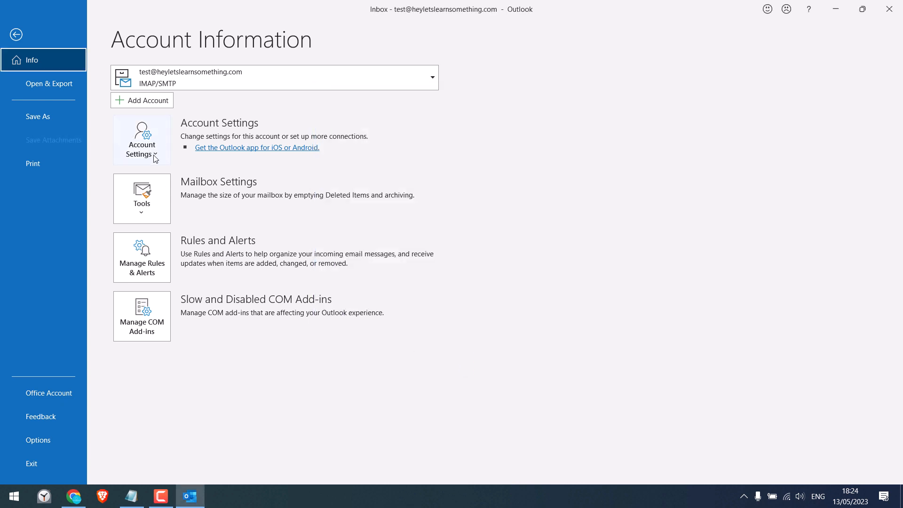
left_click(142, 140)
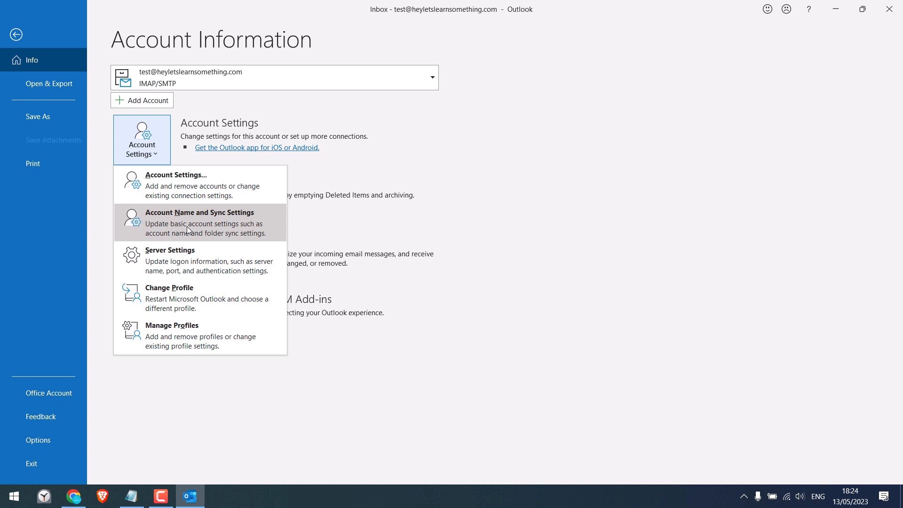
left_click(199, 222)
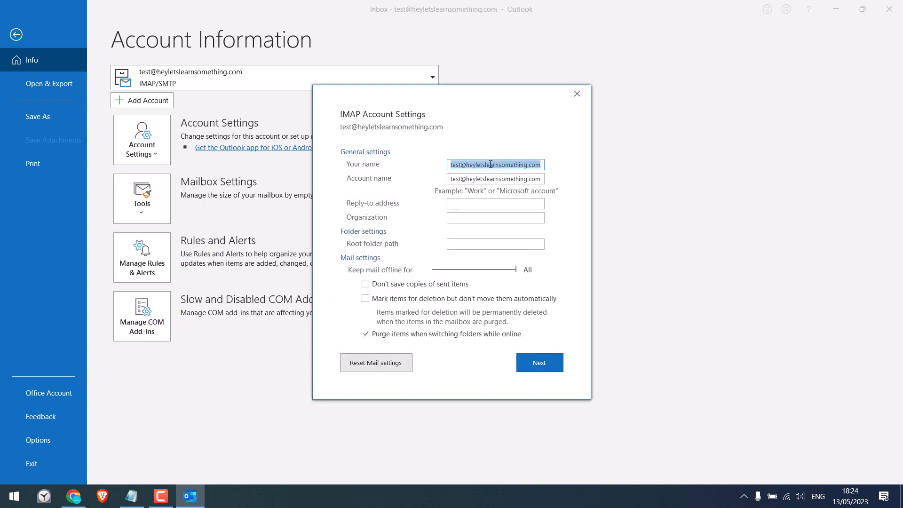
type("Hey Lets Learn Something")
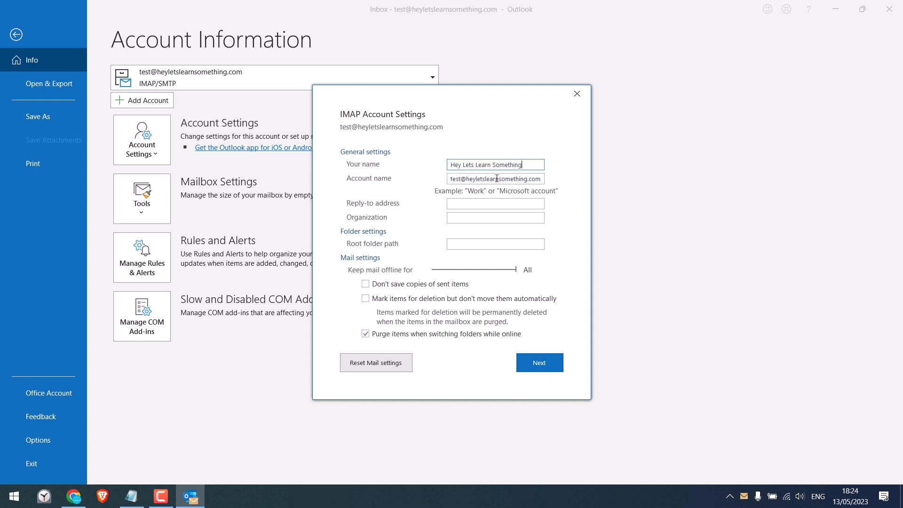
left_click(539, 362)
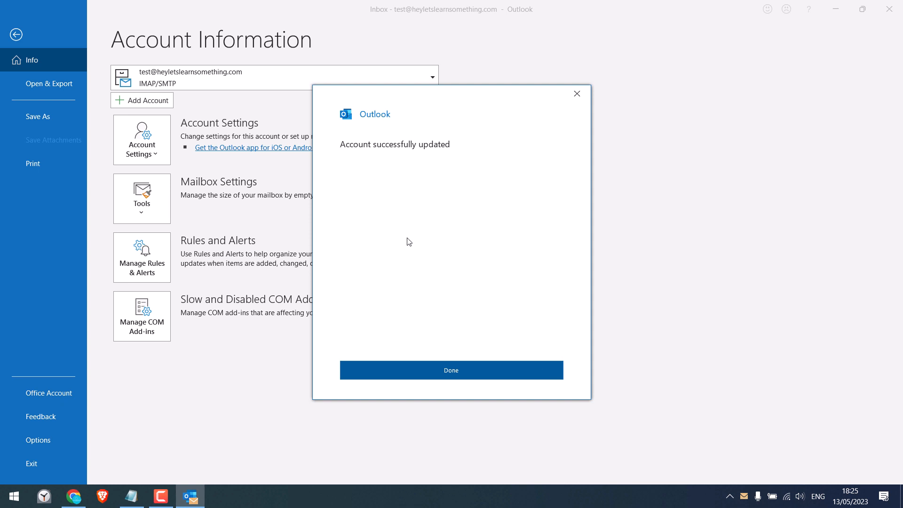
left_click(451, 370)
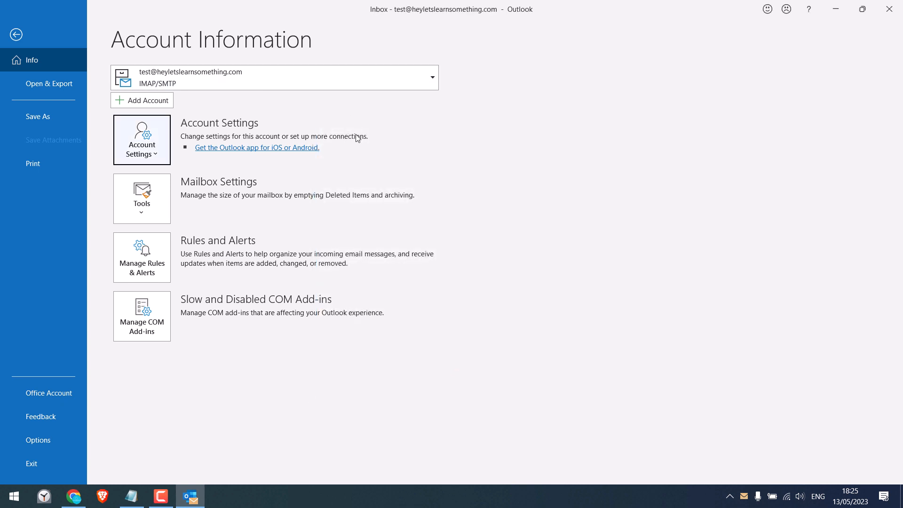
Compose and send an email with subject 'test' to the Gmail account
left_click(16, 34)
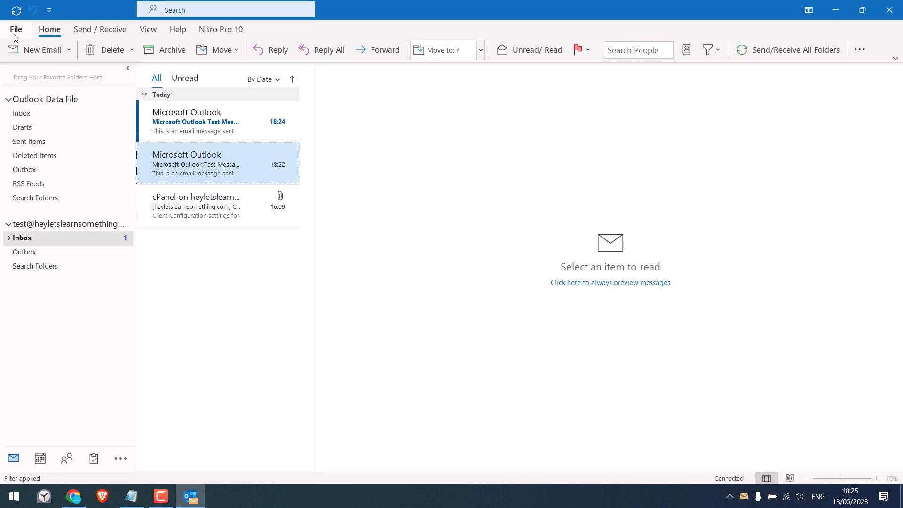
mouse_move(227, 135)
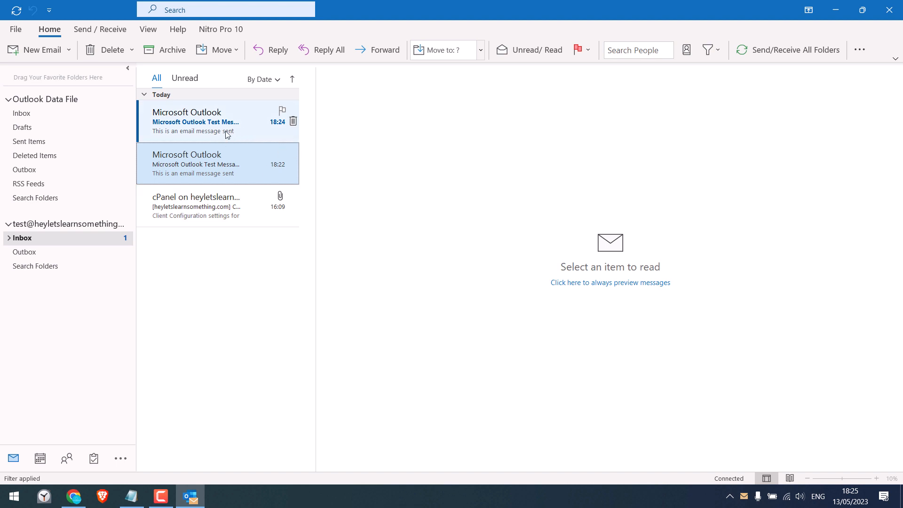
left_click(214, 122)
type("This is a te")
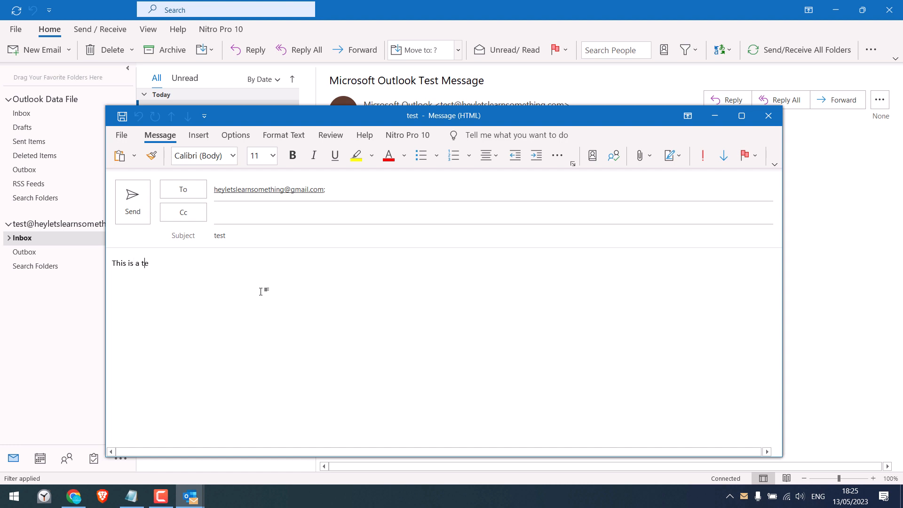
type("st email!")
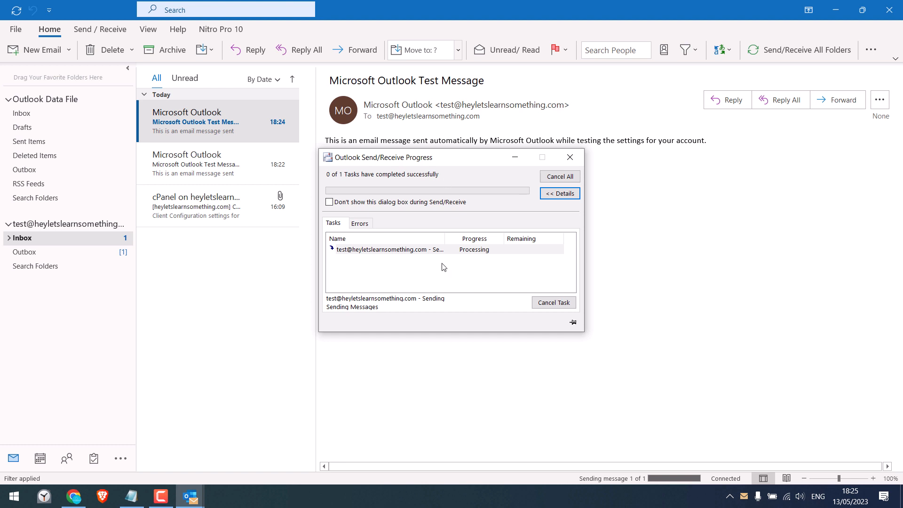
left_click(569, 157)
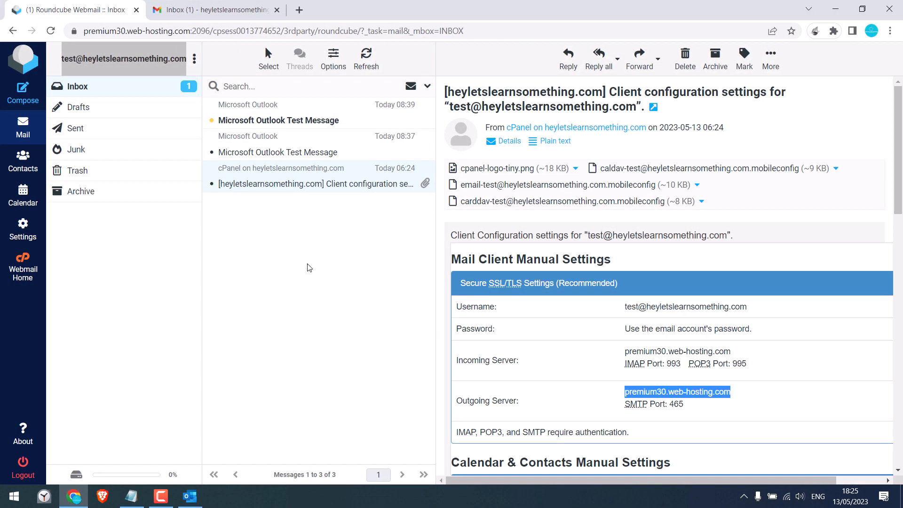
In Gmail, reply 'Email received' to the test email and send it
left_click(213, 10)
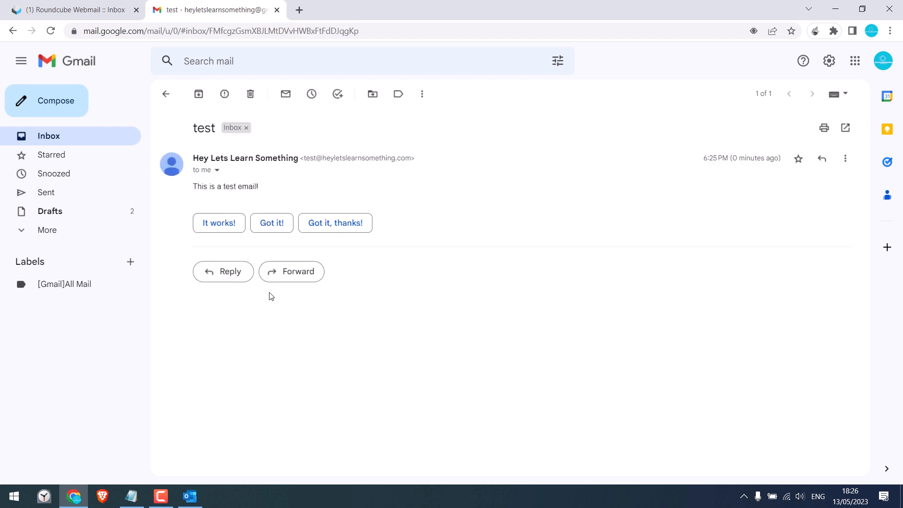
left_click(223, 271)
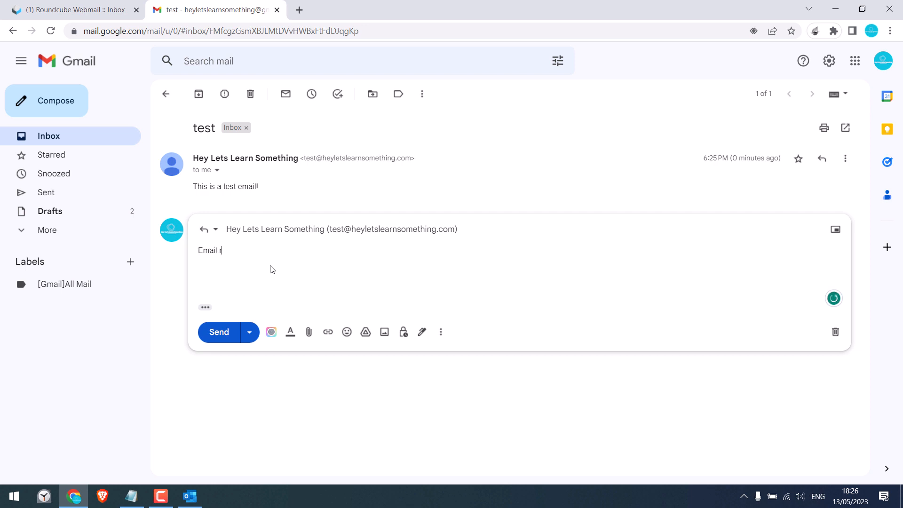
type("eceived")
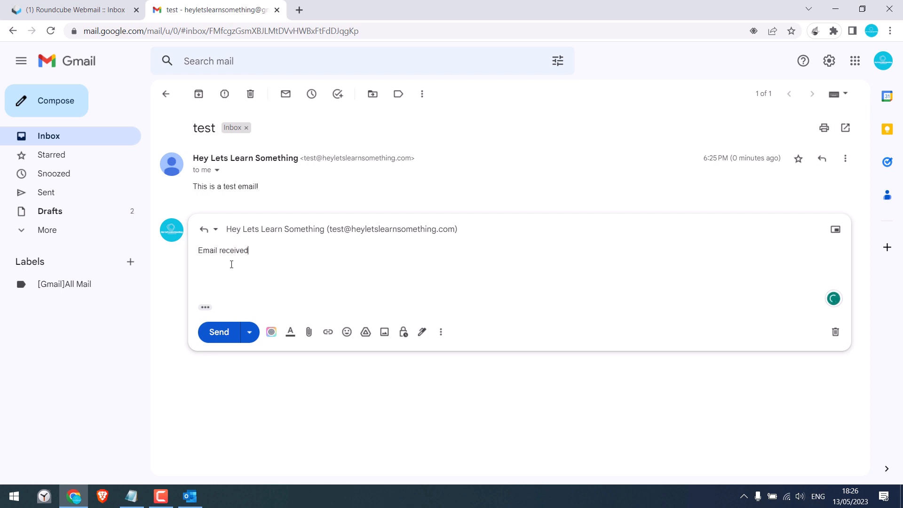
left_click(219, 332)
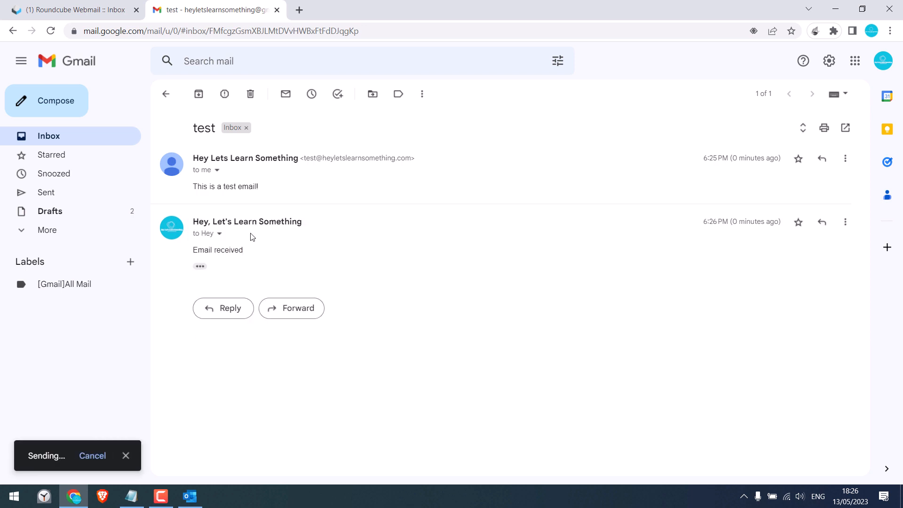
left_click(190, 496)
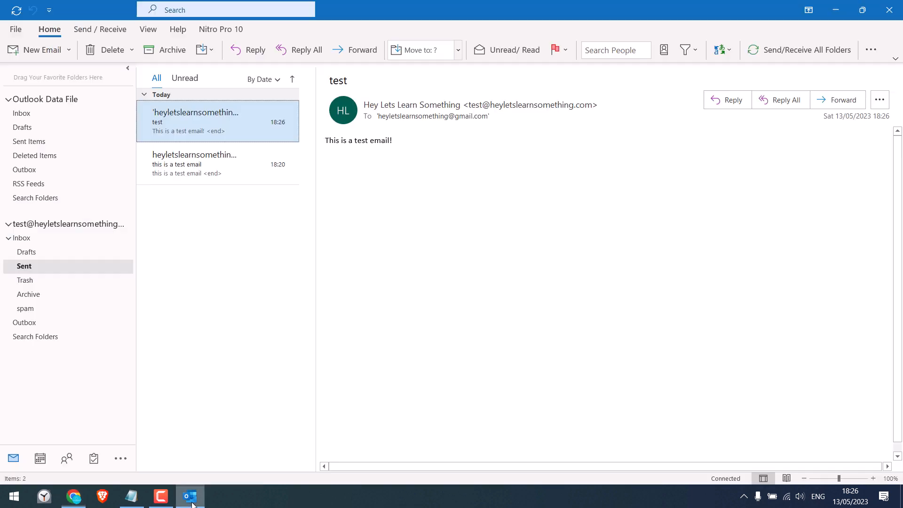
Open the 'Re: test' reply from Gmail in the account's Outlook inbox
left_click(22, 237)
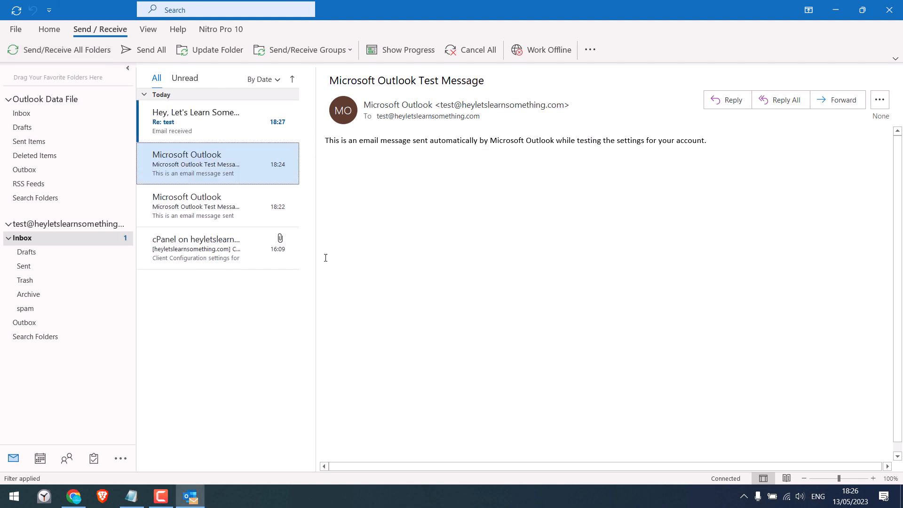
left_click(195, 121)
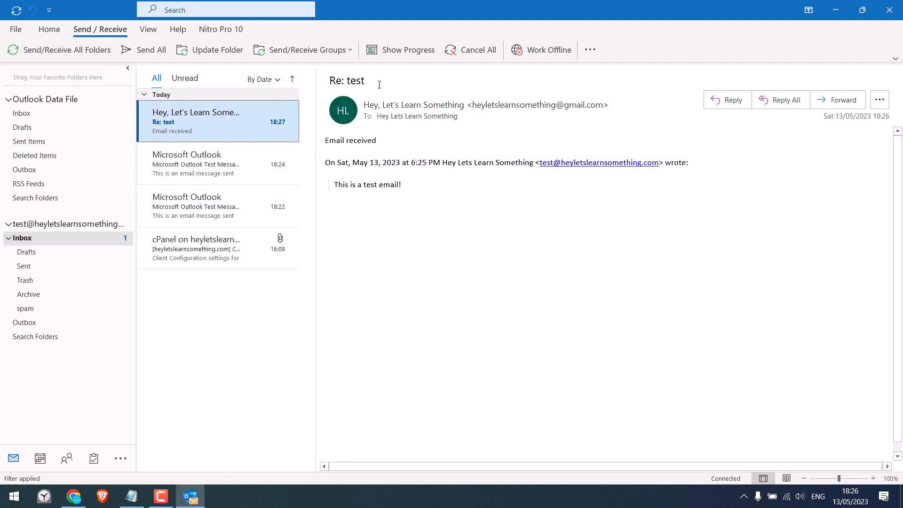